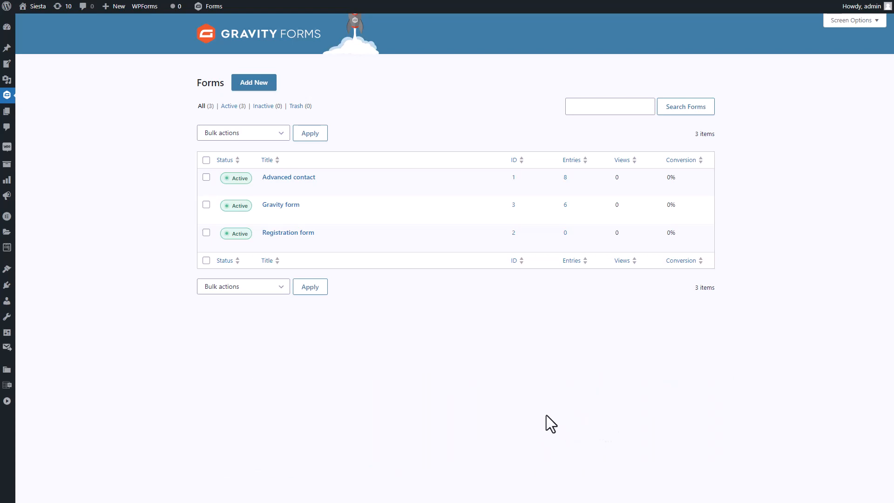
{"action": "mouse_move", "coordinate": [267, 110]}
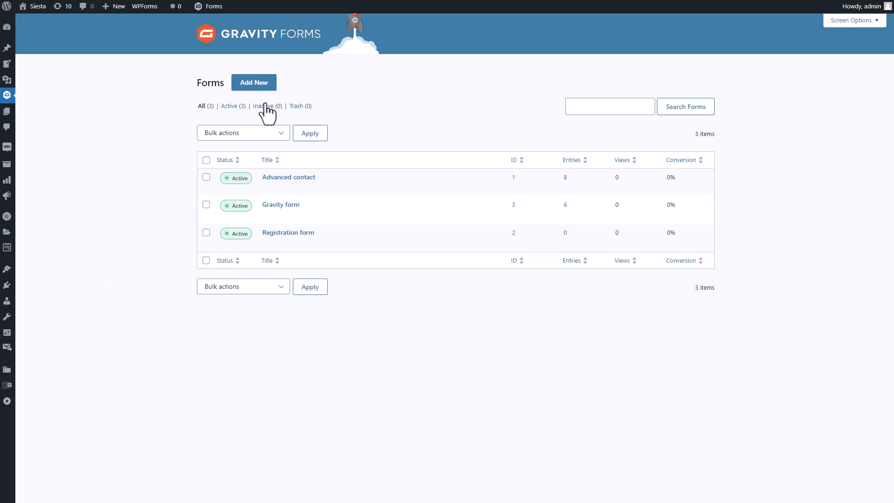
Start a new form via Add New, showing the Explore Form Templates gallery
{"action": "left_click", "coordinate": [253, 82]}
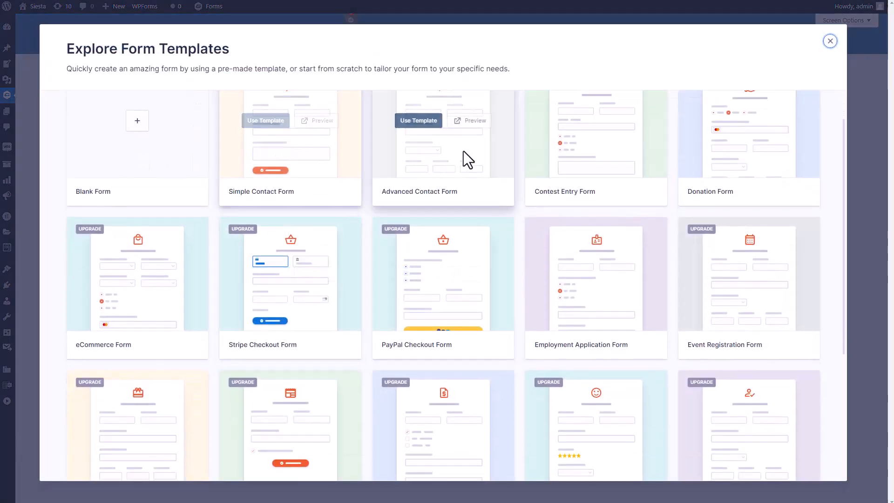
{"action": "scroll", "scroll_direction": "up", "scroll_amount": 3}
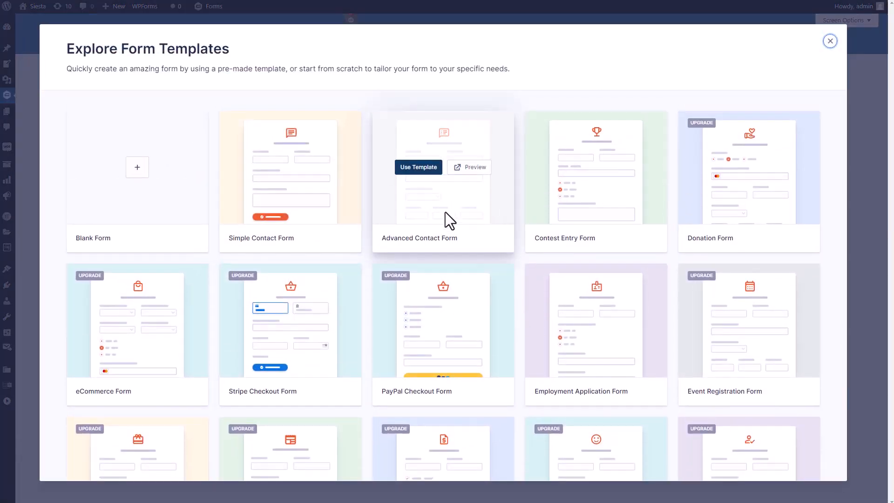
{"action": "mouse_move", "coordinate": [509, 276]}
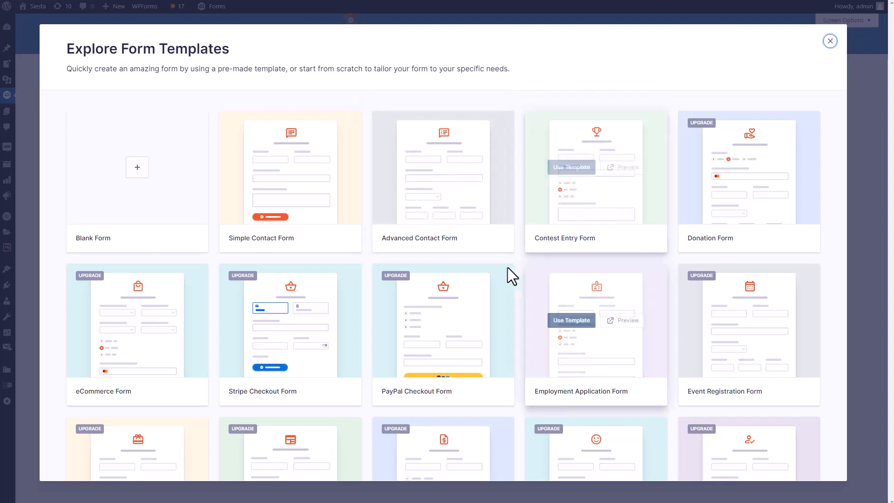
{"action": "mouse_move", "coordinate": [577, 243]}
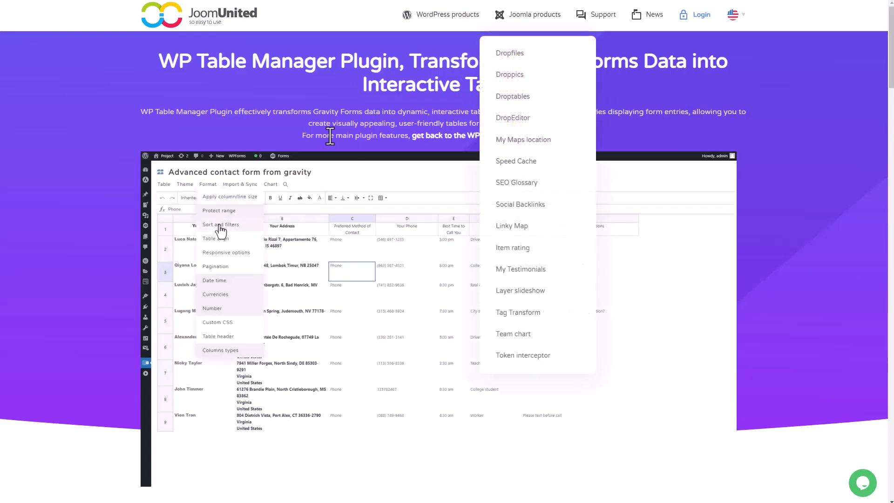
{"action": "left_click", "coordinate": [219, 225]}
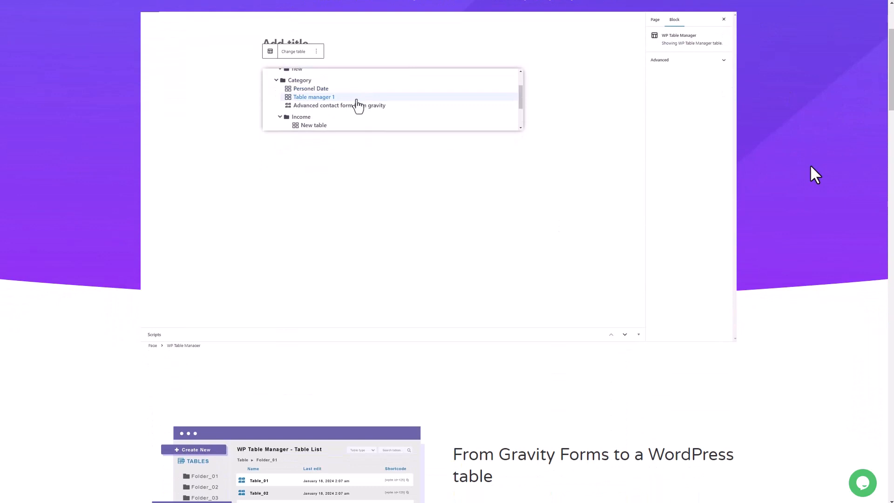
{"action": "left_click", "coordinate": [339, 105]}
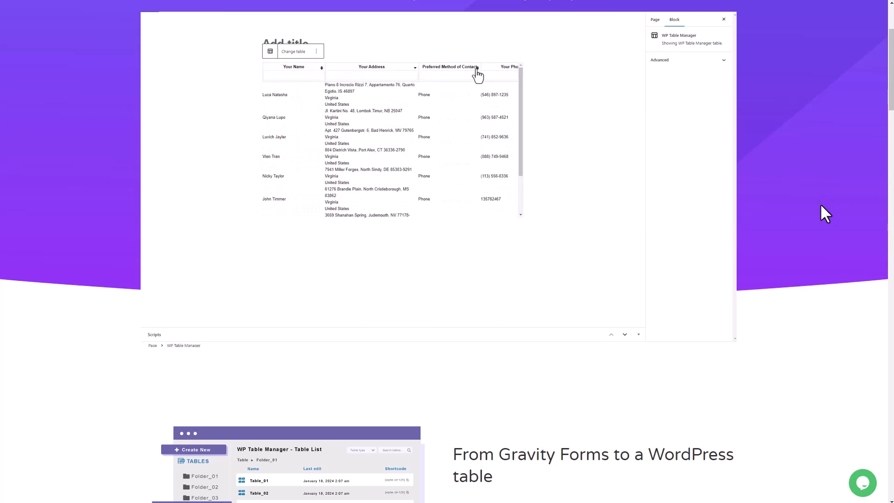
{"action": "scroll", "scroll_direction": "down", "scroll_amount": 3}
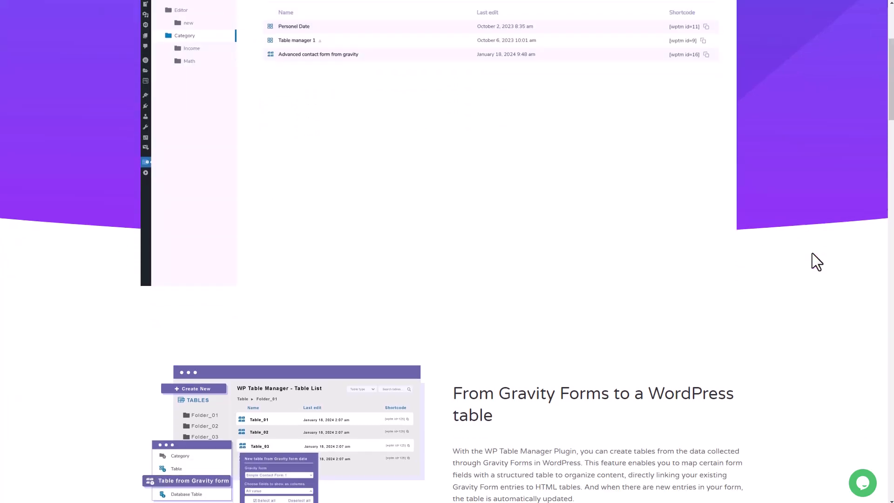
{"action": "scroll", "scroll_direction": "down", "scroll_amount": 3}
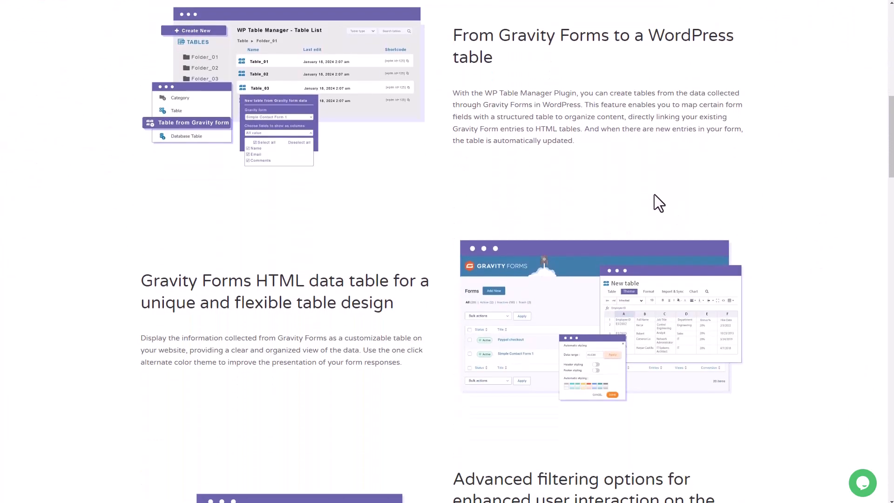
{"action": "mouse_move", "coordinate": [793, 204]}
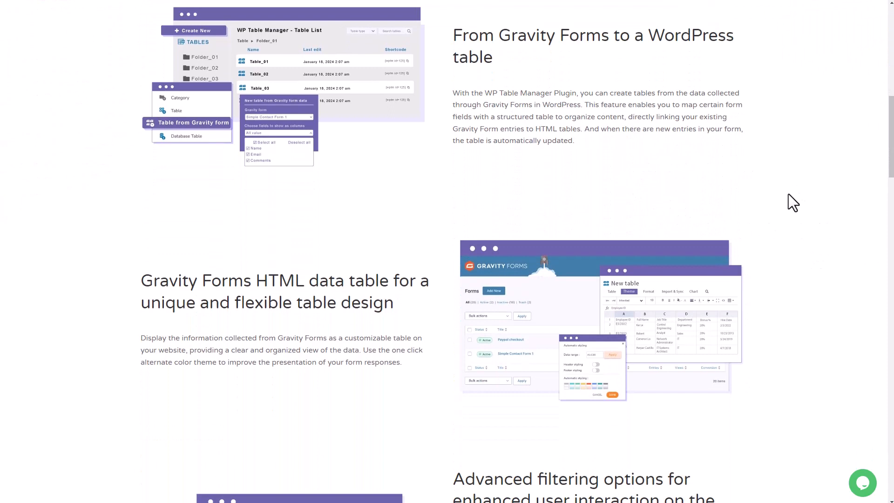
{"action": "mouse_move", "coordinate": [218, 191]}
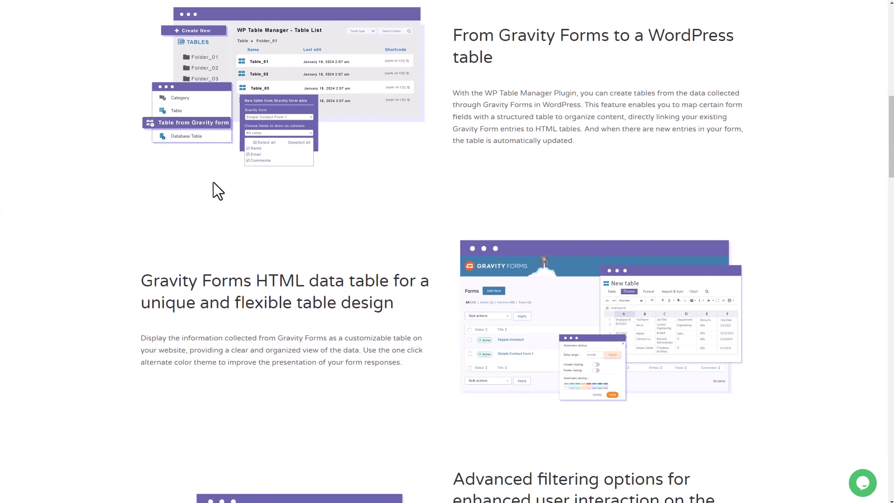
{"action": "mouse_move", "coordinate": [720, 299]}
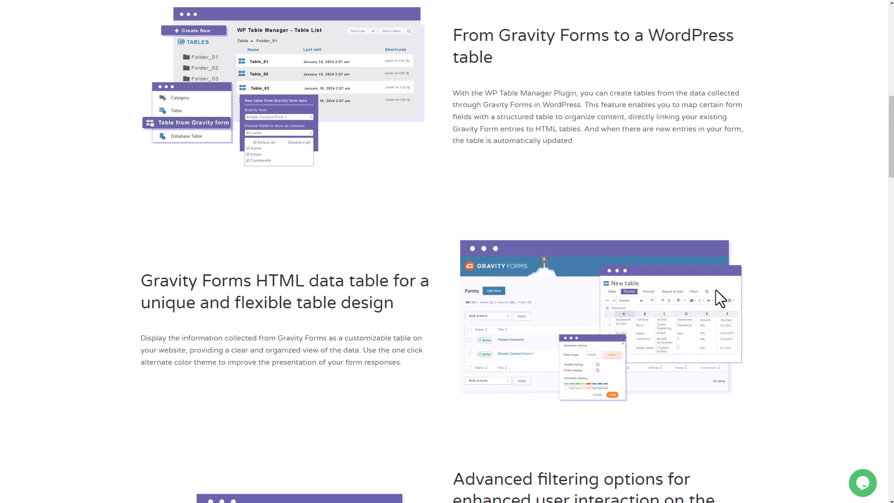
{"action": "scroll", "scroll_direction": "down", "scroll_amount": 3}
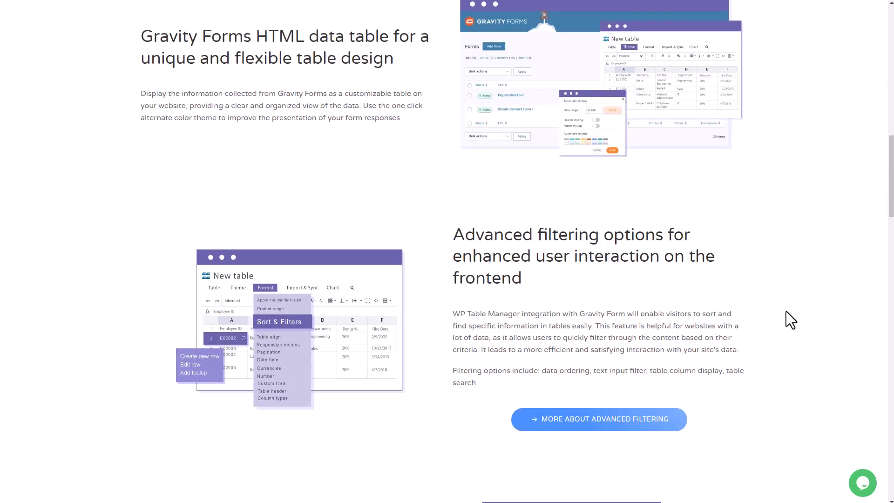
{"action": "scroll", "scroll_direction": "down", "scroll_amount": 3}
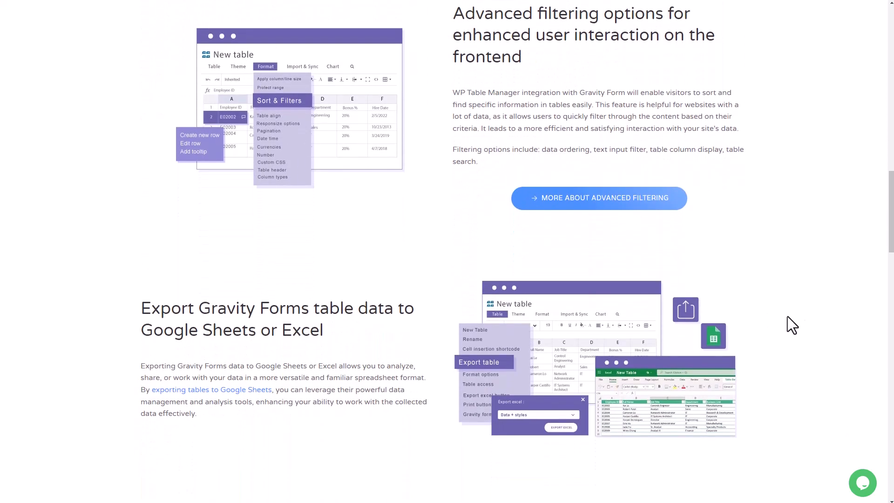
{"action": "mouse_move", "coordinate": [738, 274]}
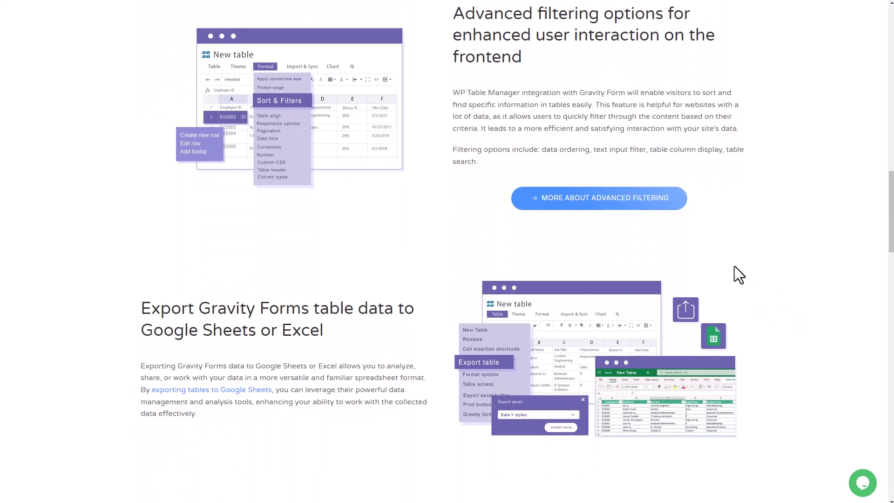
{"action": "mouse_move", "coordinate": [416, 175]}
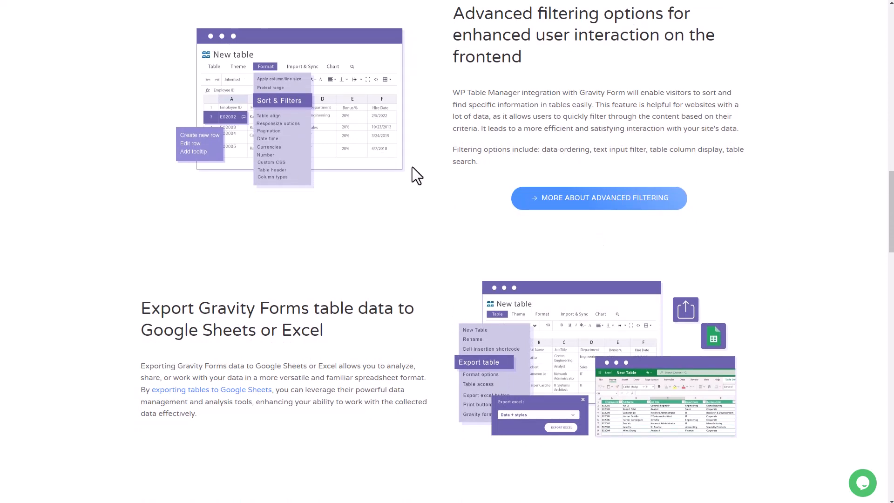
{"action": "scroll", "scroll_direction": "down", "scroll_amount": 3}
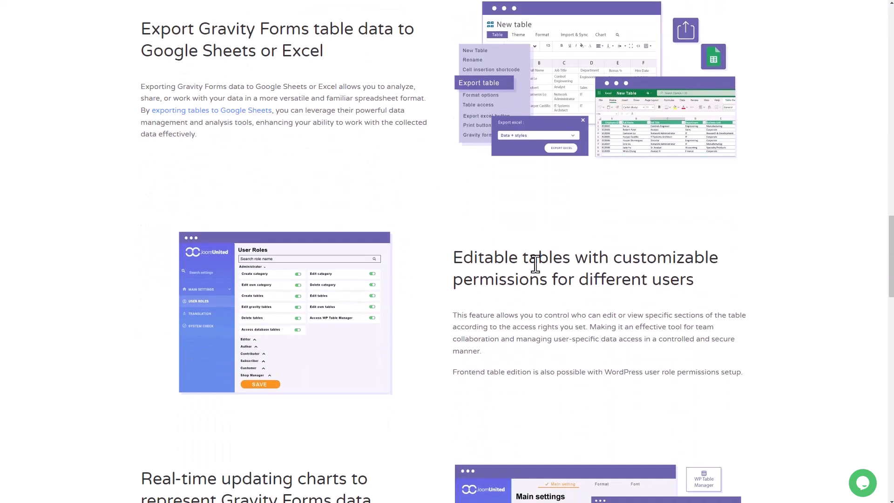
{"action": "scroll", "scroll_direction": "down", "scroll_amount": 3}
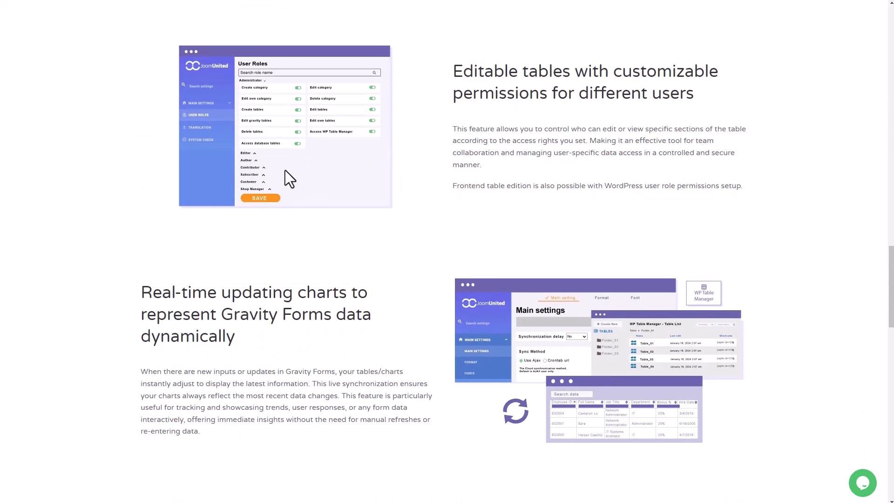
{"action": "mouse_move", "coordinate": [506, 234]}
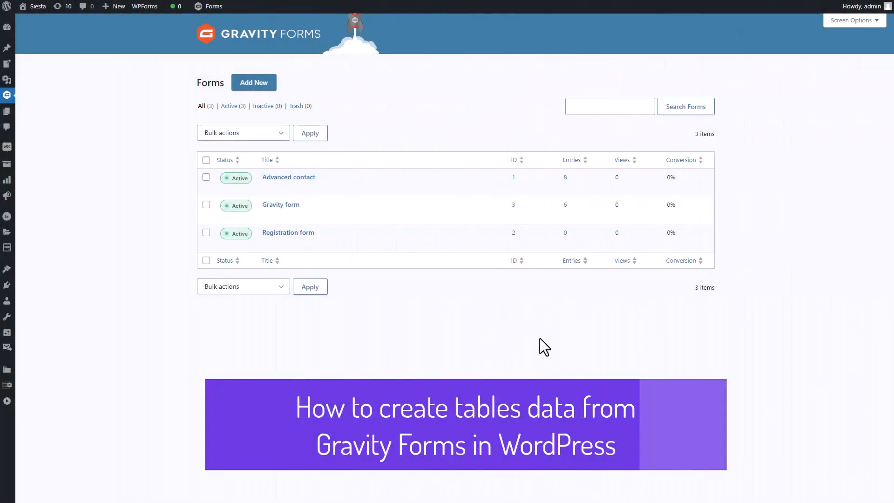
{"action": "mouse_move", "coordinate": [511, 345]}
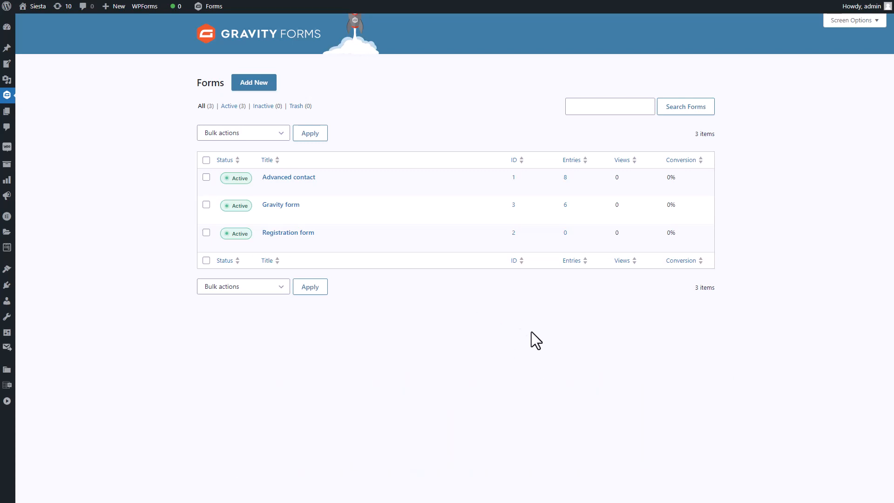
{"action": "mouse_move", "coordinate": [517, 314]}
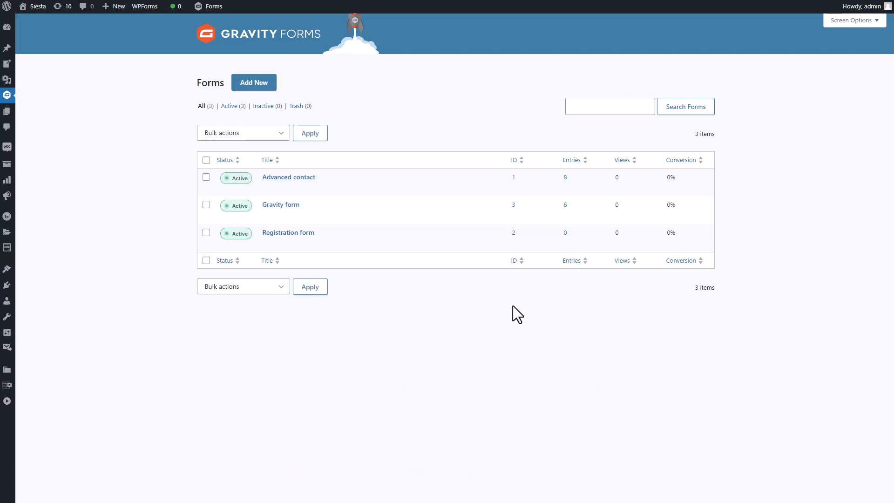
{"action": "mouse_move", "coordinate": [564, 325]}
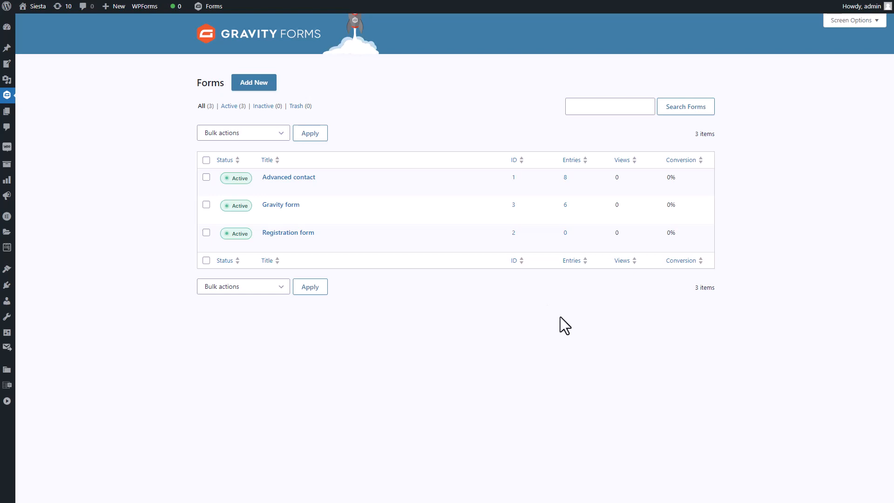
{"action": "mouse_move", "coordinate": [554, 340]}
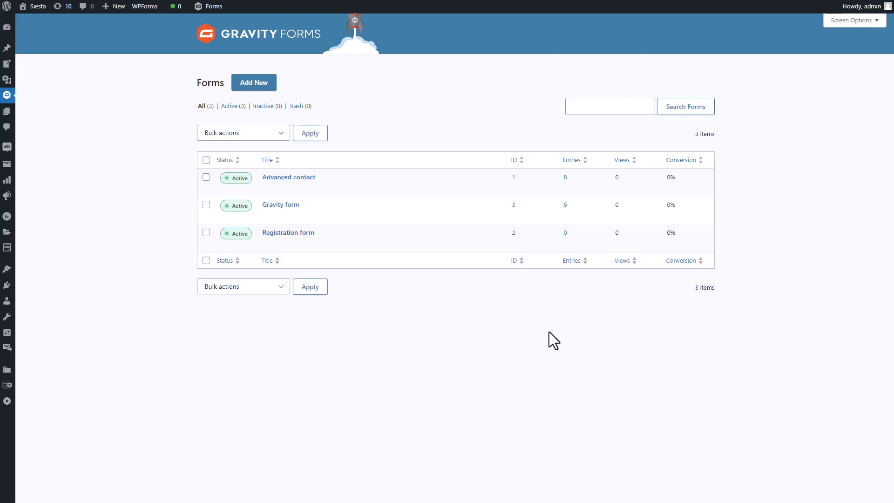
{"action": "mouse_move", "coordinate": [568, 338]}
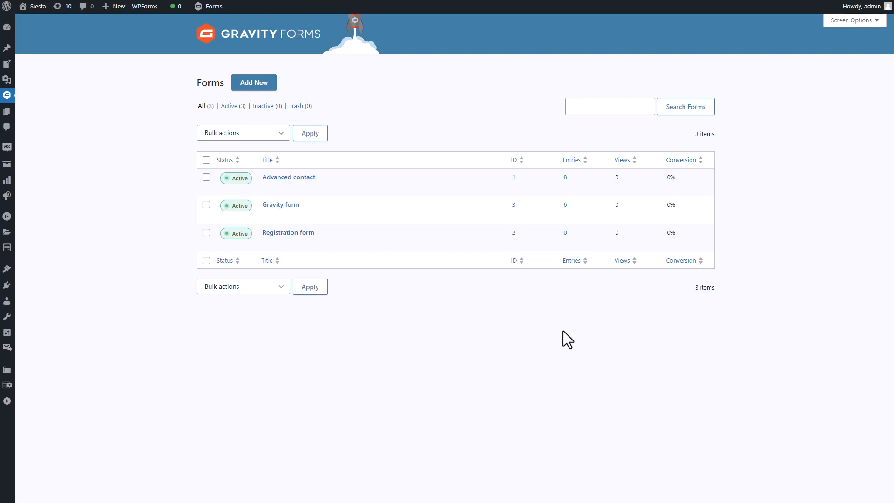
Create a form titled GF from the Advanced Contact Form template
{"action": "left_click", "coordinate": [253, 82]}
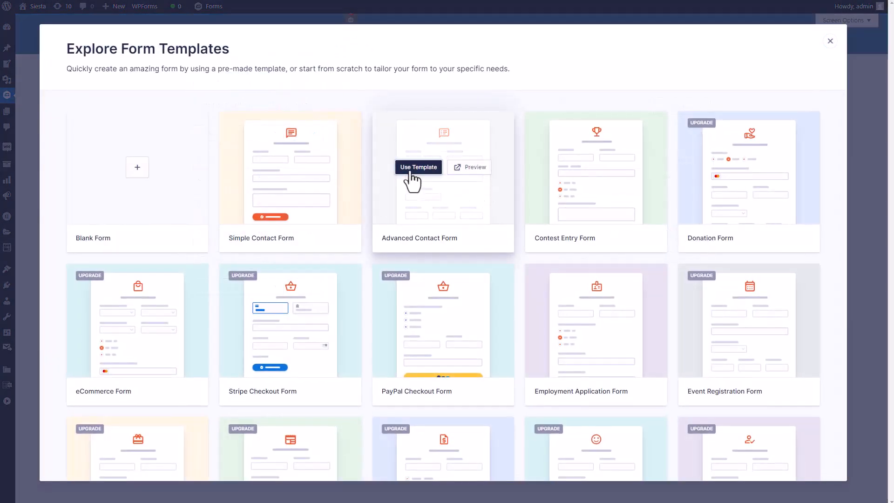
{"action": "left_click", "coordinate": [418, 166]}
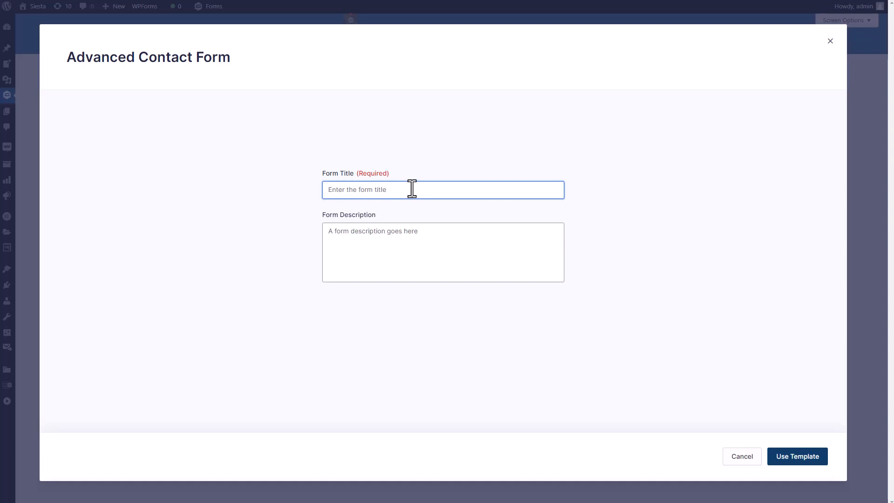
{"action": "type", "text": "GF"}
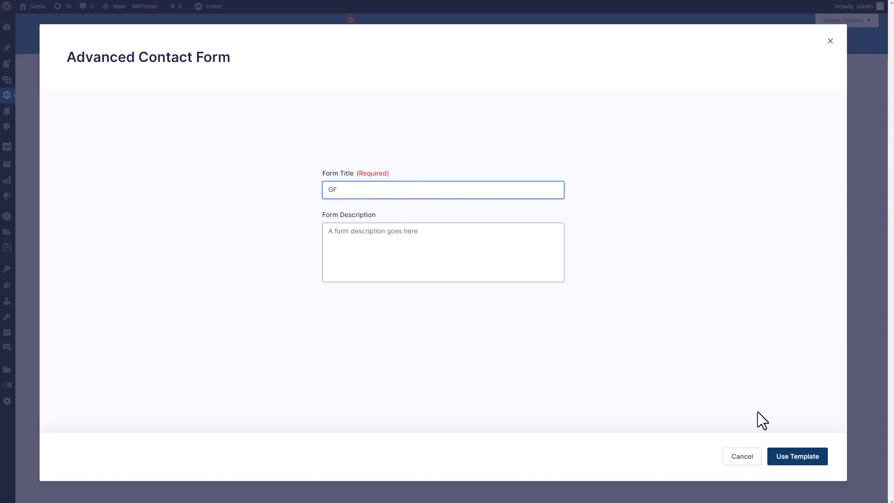
{"action": "left_click", "coordinate": [797, 457]}
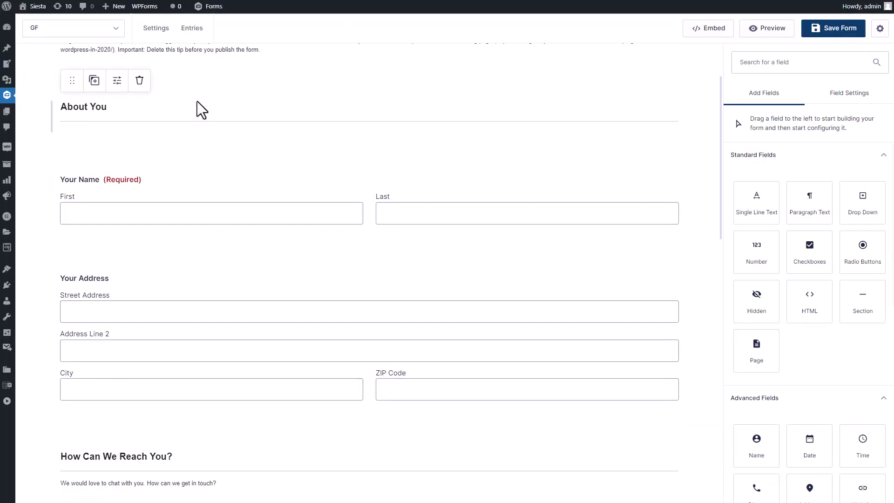
Review the new GF form in the builder, then head to WP Table Manager's table list
{"action": "scroll", "scroll_direction": "down", "scroll_amount": 3}
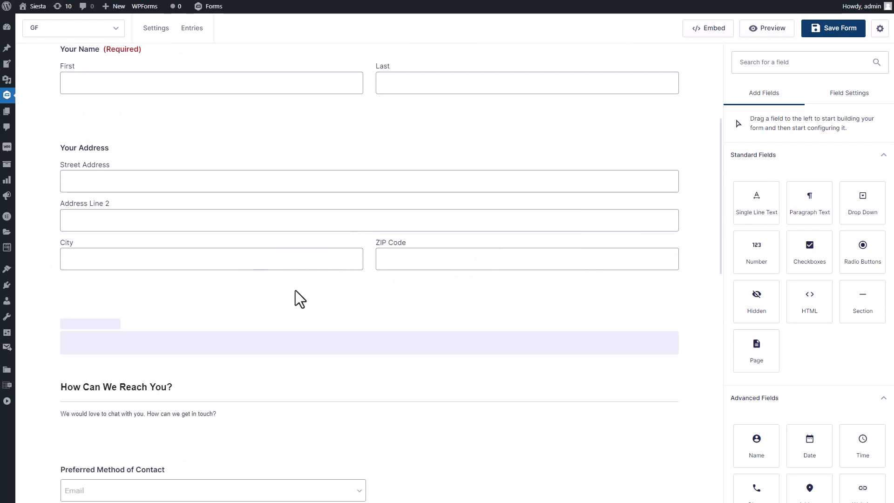
{"action": "scroll", "scroll_direction": "down", "scroll_amount": 3}
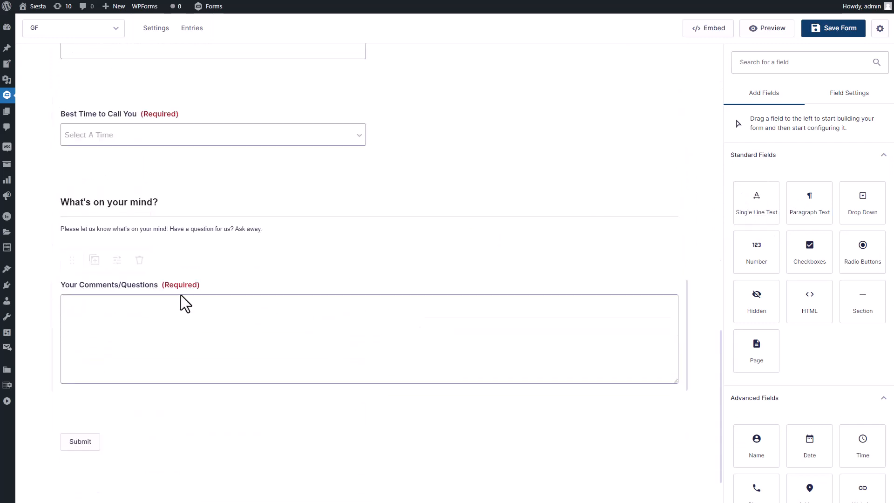
{"action": "scroll", "scroll_direction": "up", "scroll_amount": 3}
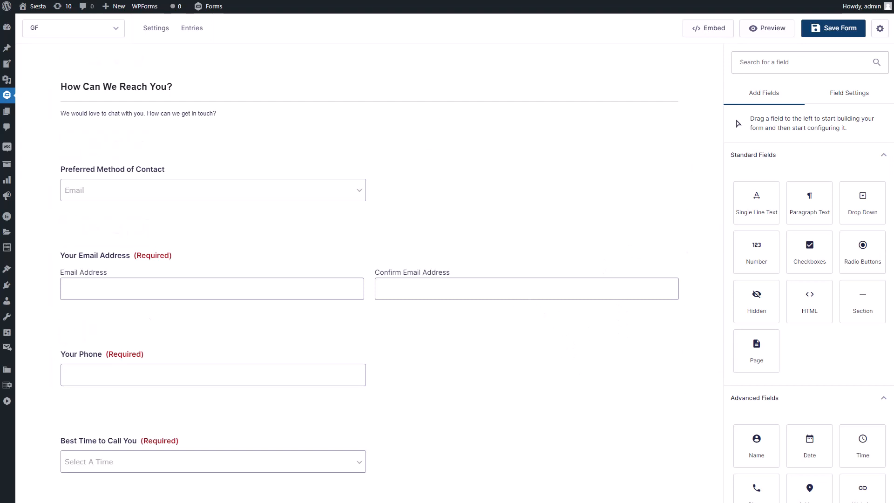
{"action": "left_click", "coordinate": [192, 28]}
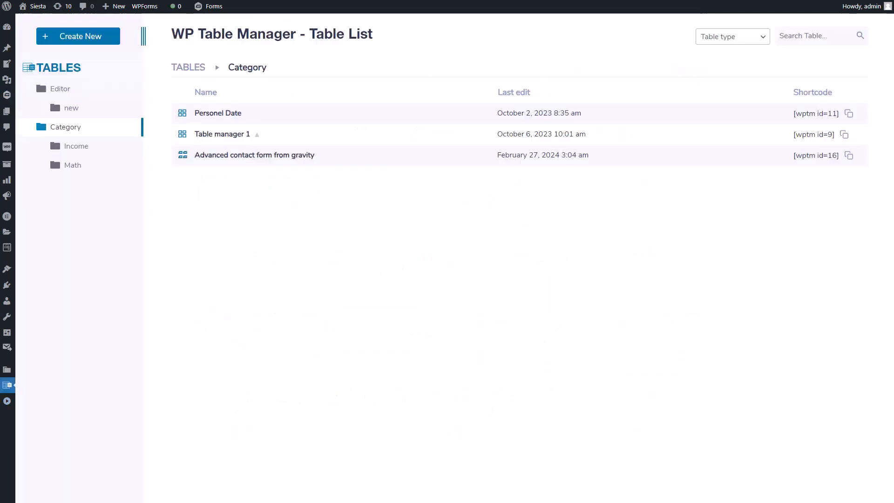
Create a table from the Advanced contact Gravity form with all fields as columns
{"action": "left_click", "coordinate": [78, 36]}
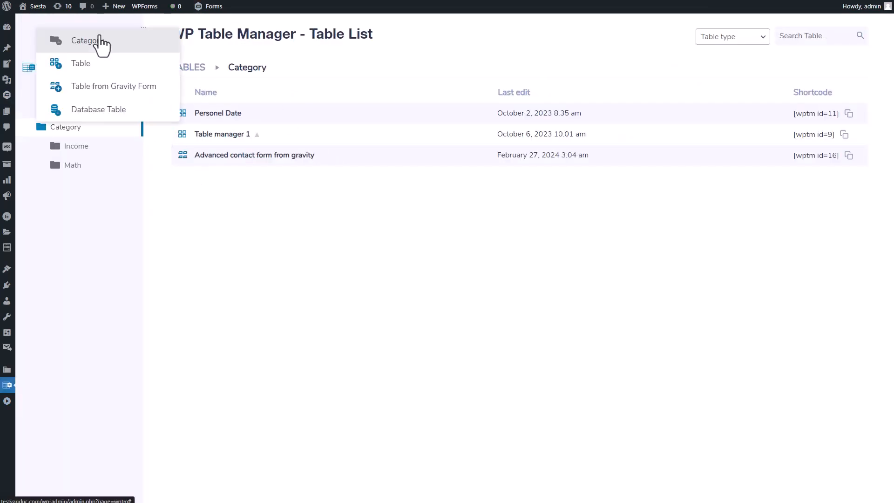
{"action": "mouse_move", "coordinate": [108, 92]}
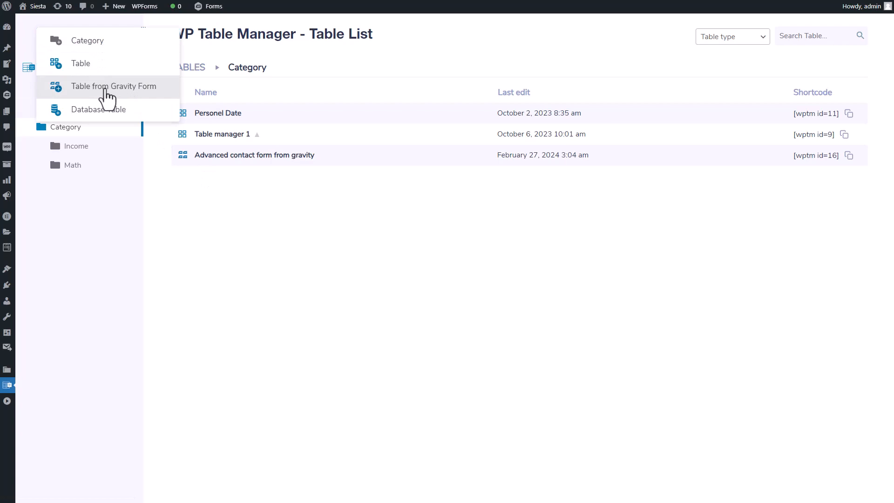
{"action": "mouse_move", "coordinate": [153, 94]}
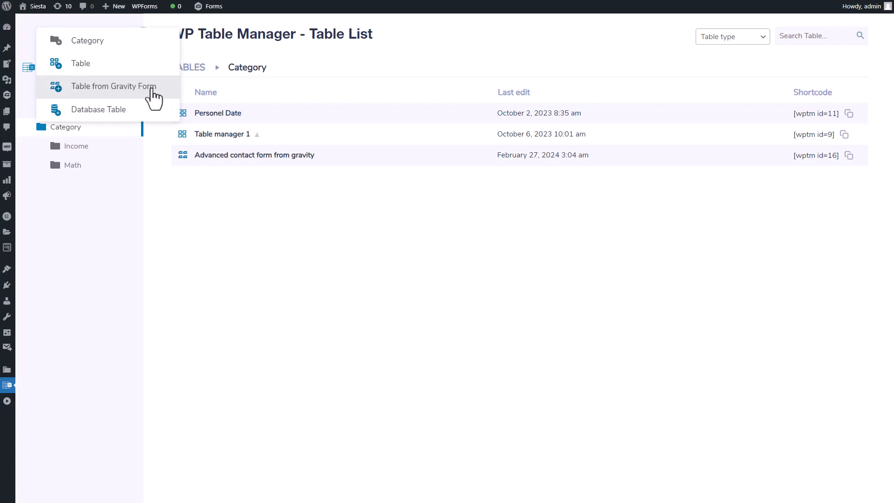
{"action": "left_click", "coordinate": [113, 86]}
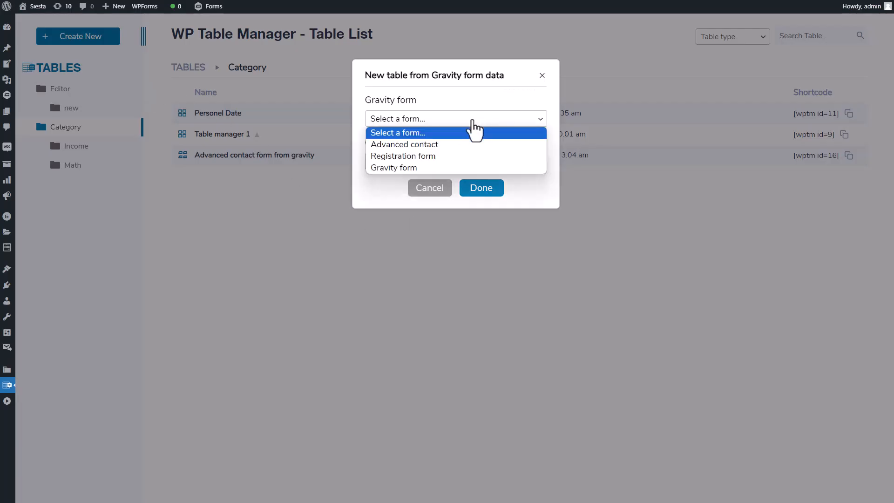
{"action": "left_click", "coordinate": [404, 144]}
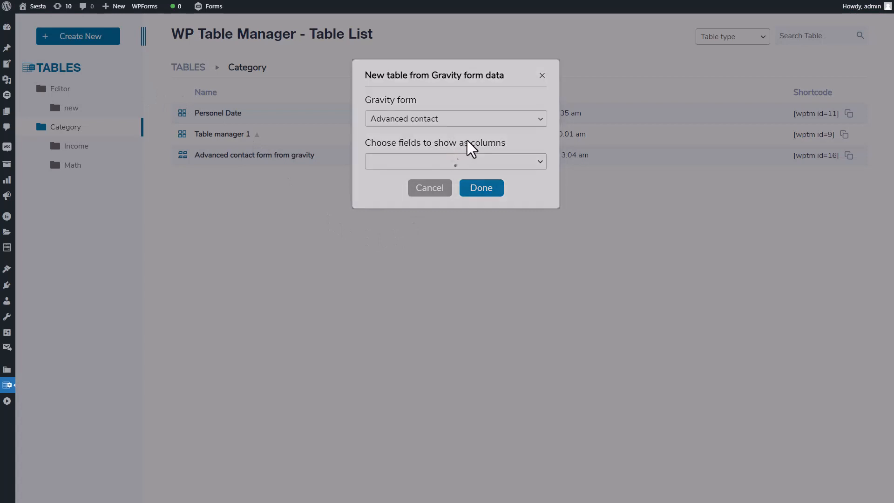
{"action": "left_click", "coordinate": [454, 162]}
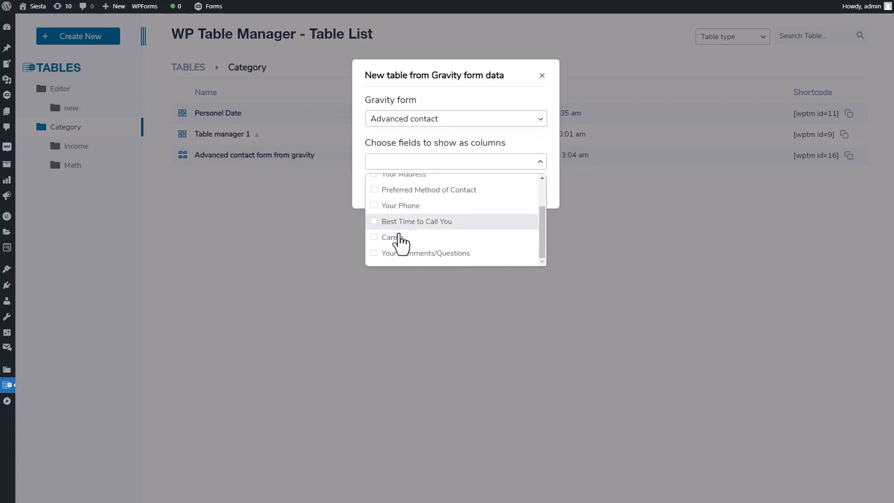
{"action": "left_click", "coordinate": [414, 186]}
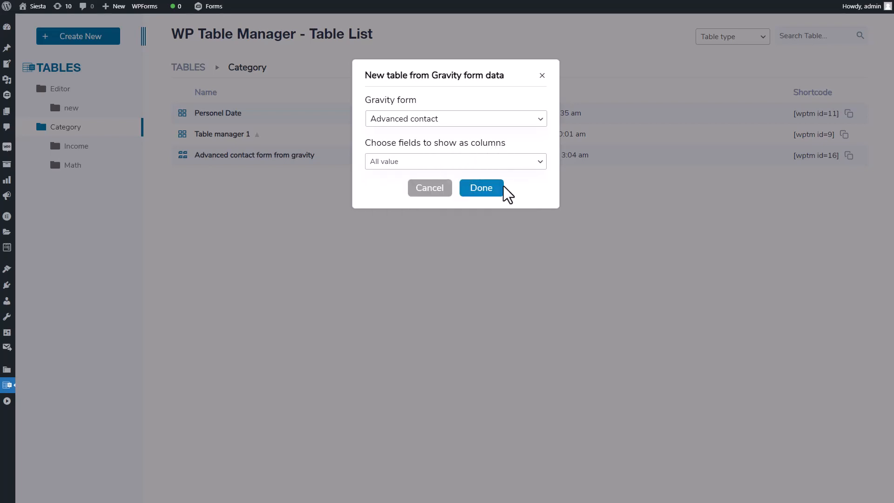
{"action": "left_click", "coordinate": [481, 187]}
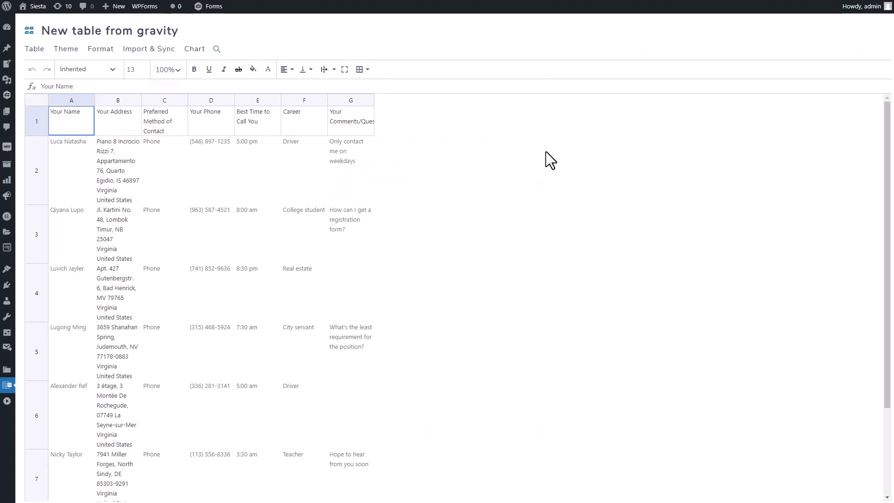
{"action": "mouse_move", "coordinate": [62, 230]}
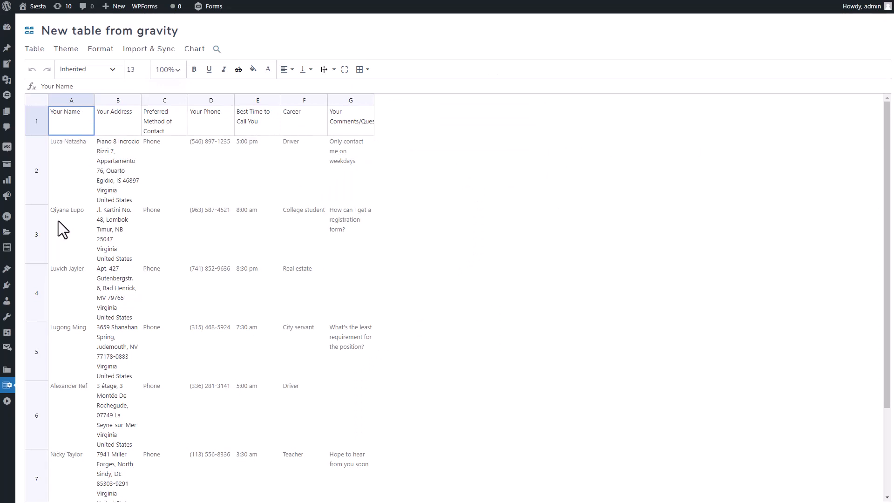
{"action": "mouse_move", "coordinate": [334, 125]}
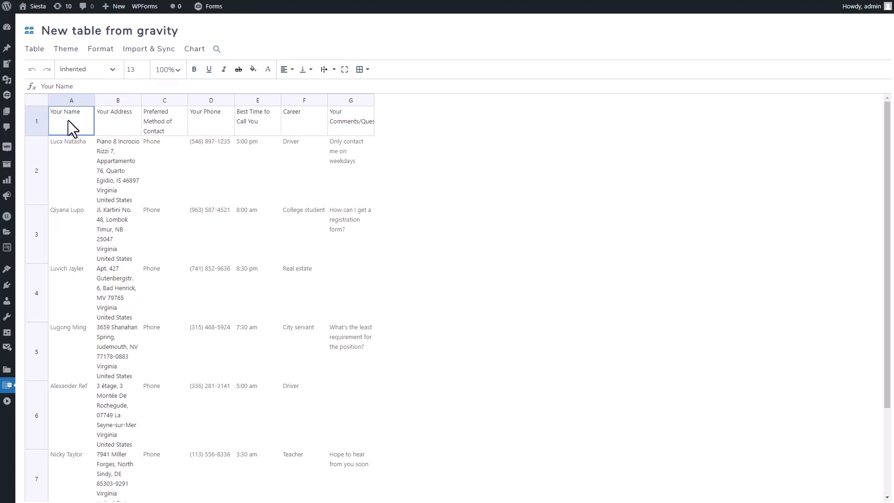
Widen the Your Name column and apply the blue striped automatic style to the table
{"action": "left_click_drag", "start_coordinate": [95, 99], "coordinate": [138, 100]}
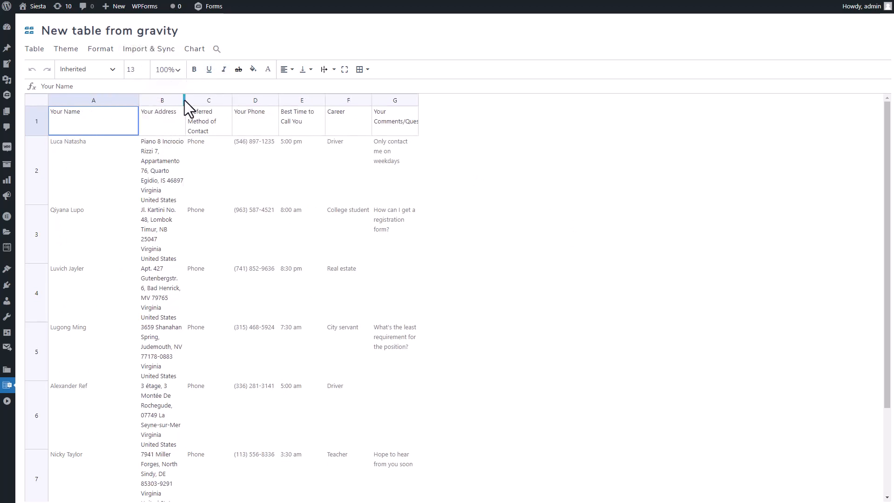
{"action": "left_click", "coordinate": [111, 69]}
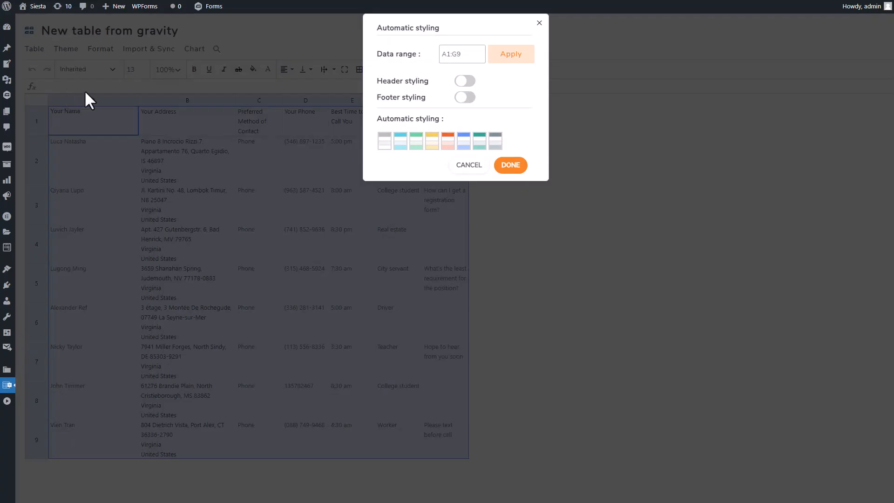
{"action": "left_click", "coordinate": [510, 165]}
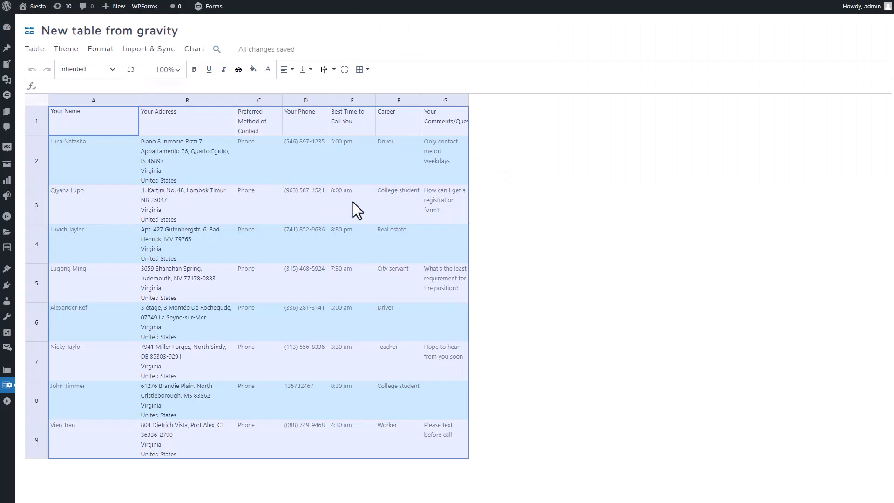
{"action": "mouse_move", "coordinate": [380, 215]}
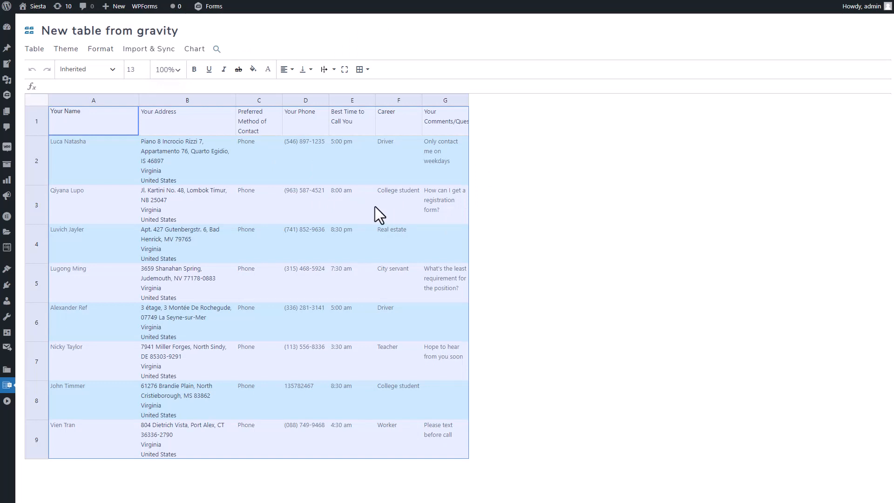
{"action": "left_click", "coordinate": [100, 48]}
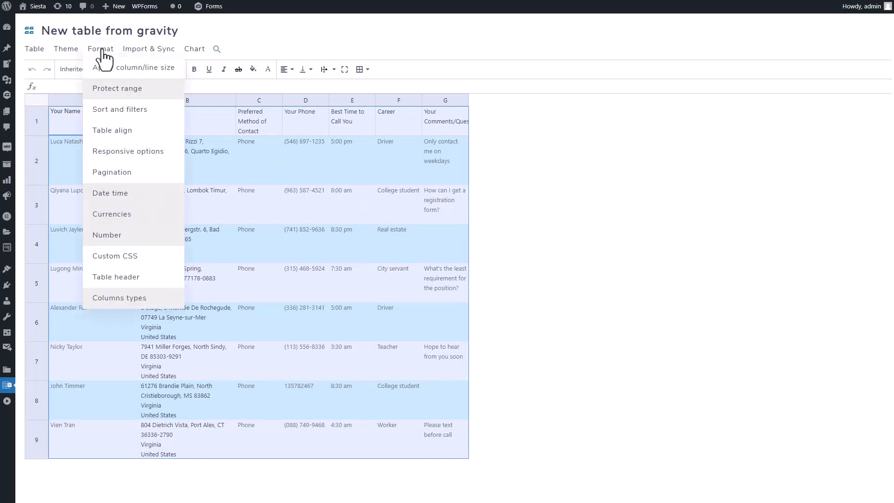
{"action": "mouse_move", "coordinate": [139, 124]}
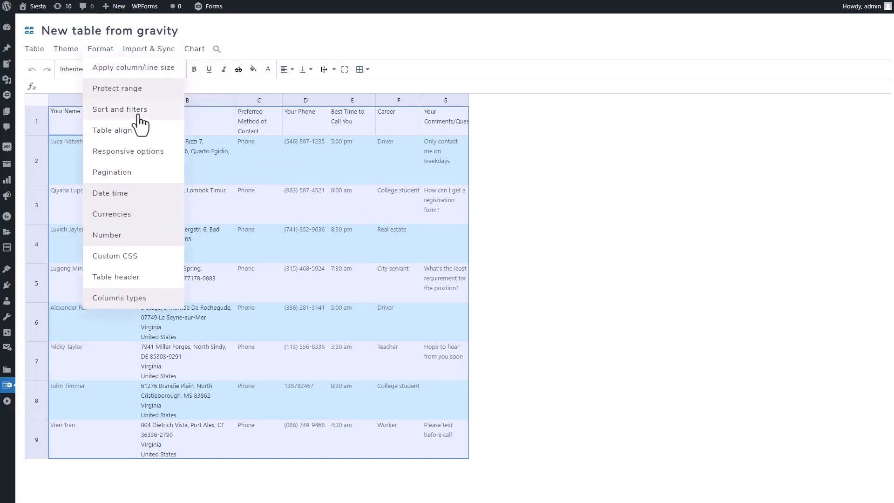
Bring up the Sort and filters settings and select the 8:30 pm call time entry
{"action": "left_click", "coordinate": [120, 110]}
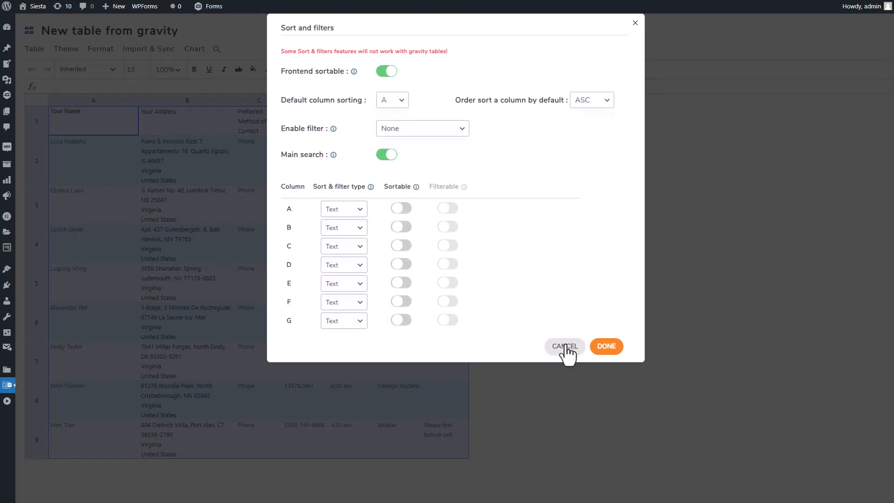
{"action": "left_click", "coordinate": [565, 347]}
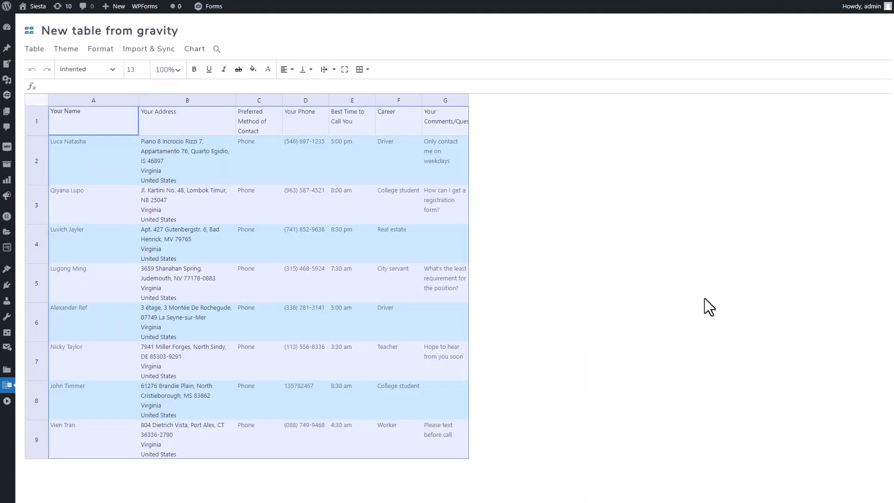
{"action": "mouse_move", "coordinate": [266, 222]}
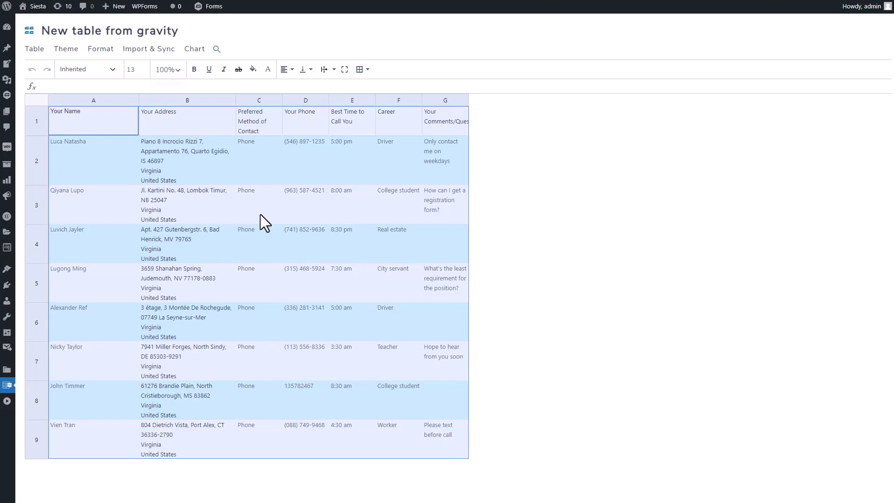
{"action": "mouse_move", "coordinate": [354, 246]}
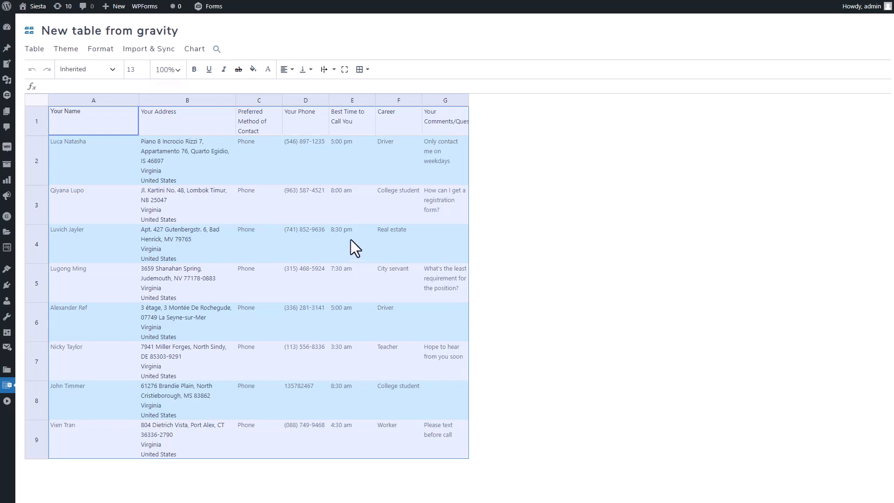
{"action": "left_click", "coordinate": [352, 237]}
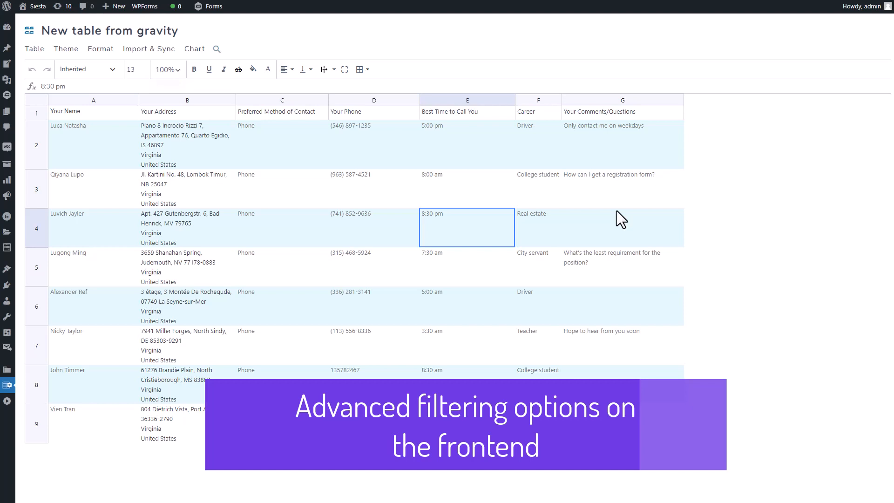
Check the import and sync options, then return to the Sort and filters settings
{"action": "left_click", "coordinate": [149, 48]}
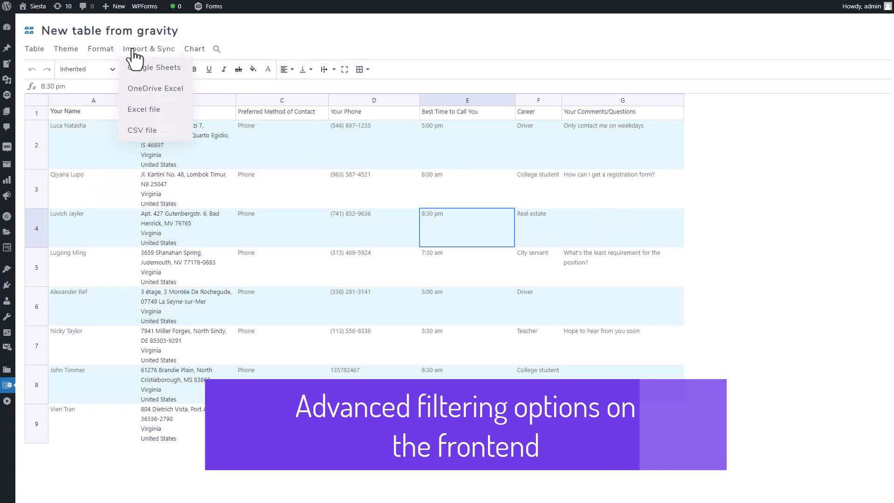
{"action": "left_click", "coordinate": [101, 49]}
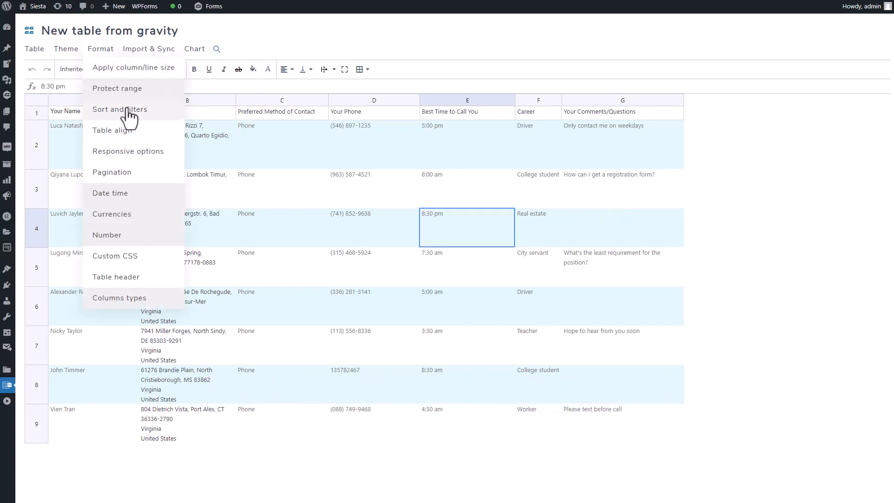
{"action": "left_click", "coordinate": [119, 109]}
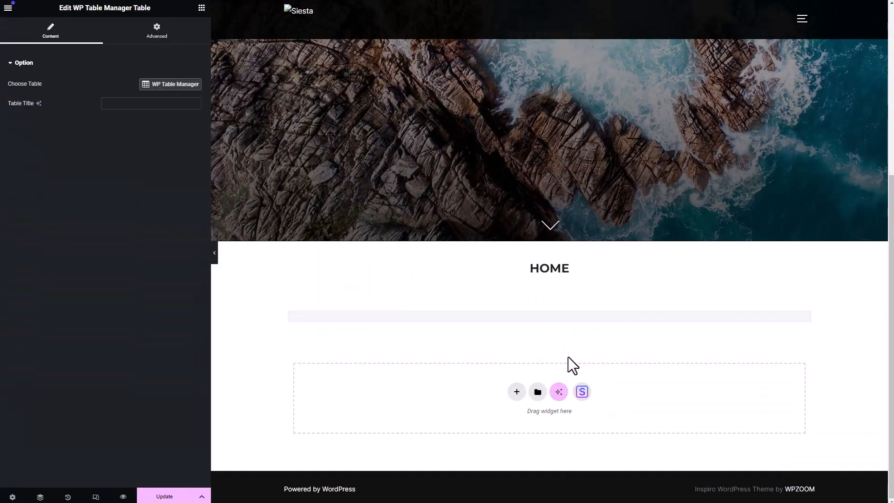
Show the Advanced contact form from gravity table in the widget, sorted by Your Address both ways
{"action": "left_click", "coordinate": [170, 84]}
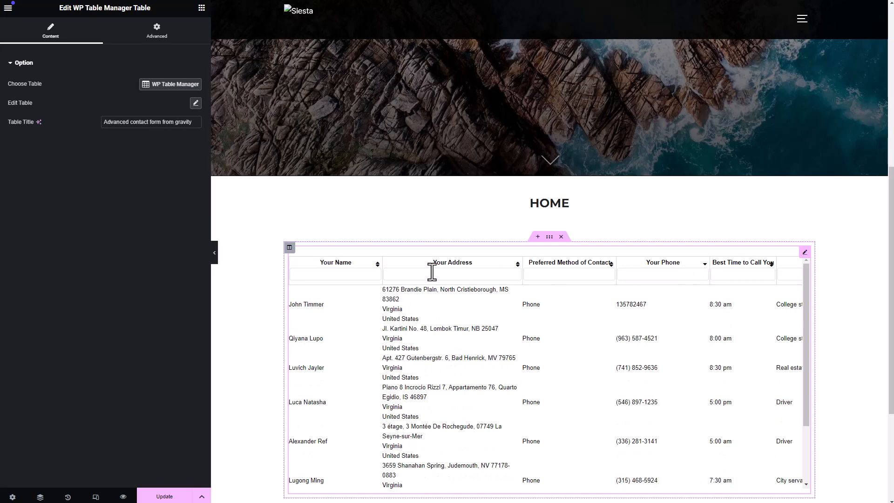
{"action": "left_click", "coordinate": [377, 262]}
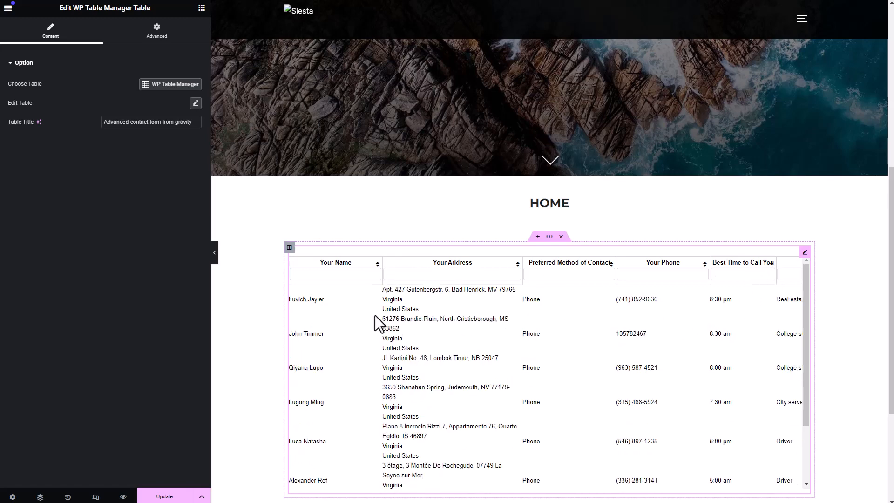
{"action": "left_click", "coordinate": [517, 262]}
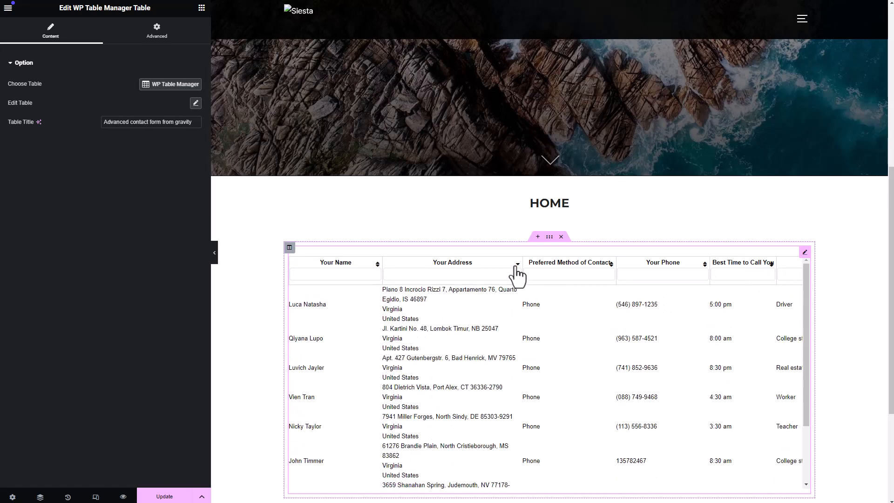
{"action": "mouse_move", "coordinate": [723, 385]}
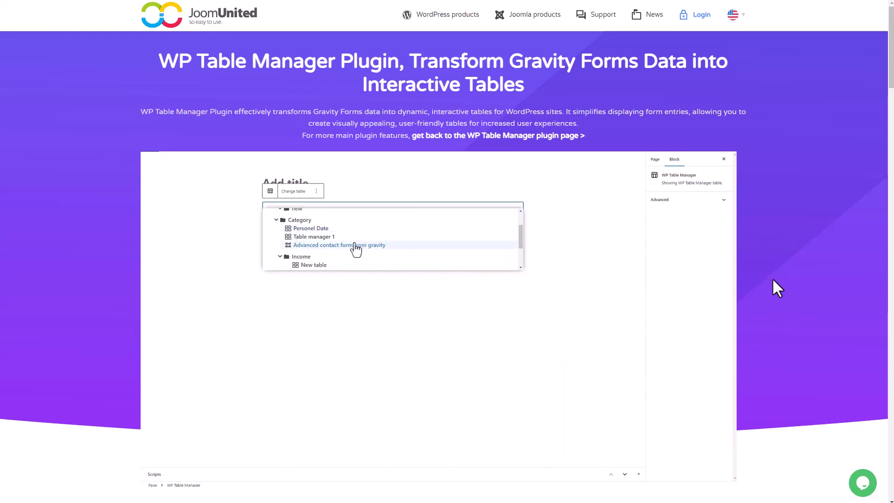
{"action": "left_click", "coordinate": [339, 245]}
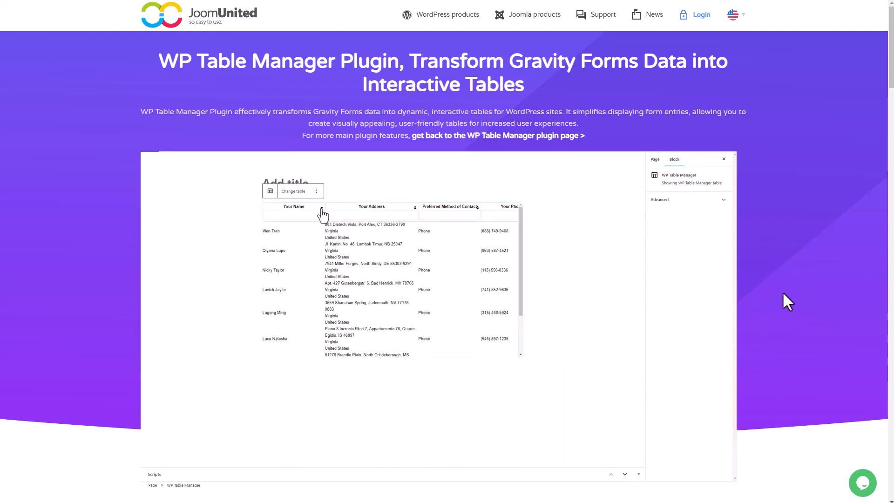
{"action": "scroll", "scroll_direction": "down", "scroll_amount": 3}
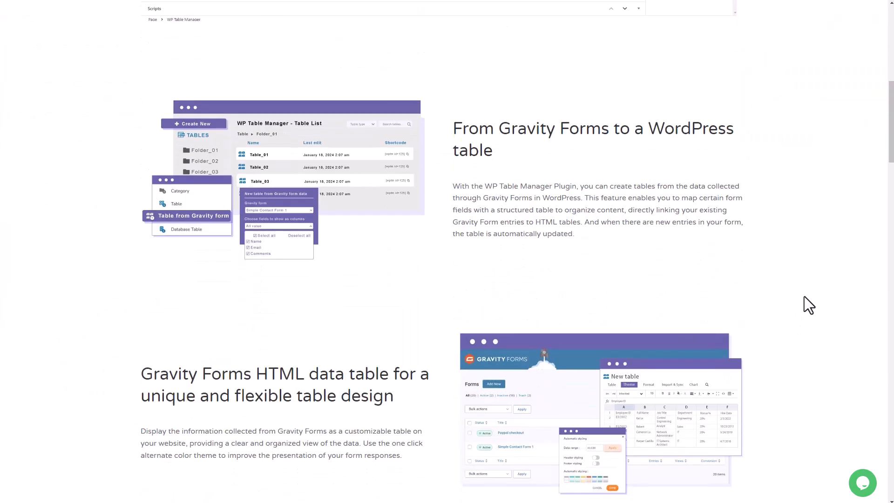
{"action": "scroll", "scroll_direction": "down", "scroll_amount": 3}
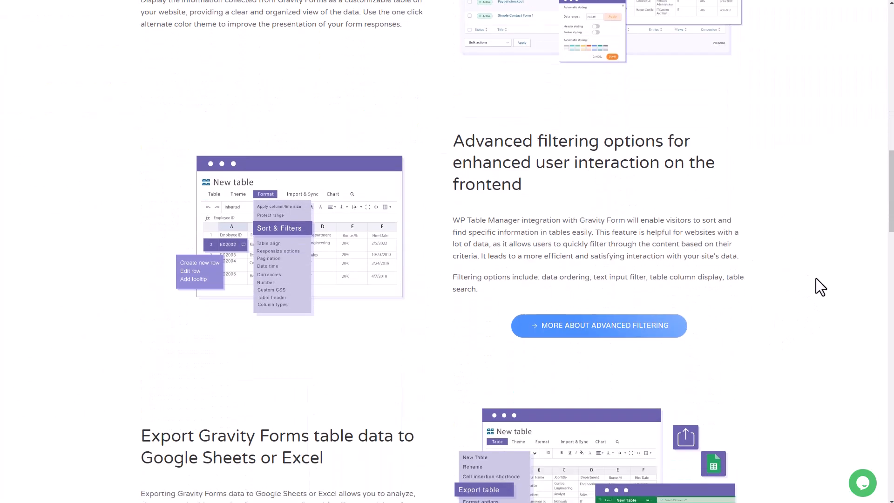
{"action": "scroll", "scroll_direction": "down", "scroll_amount": 3}
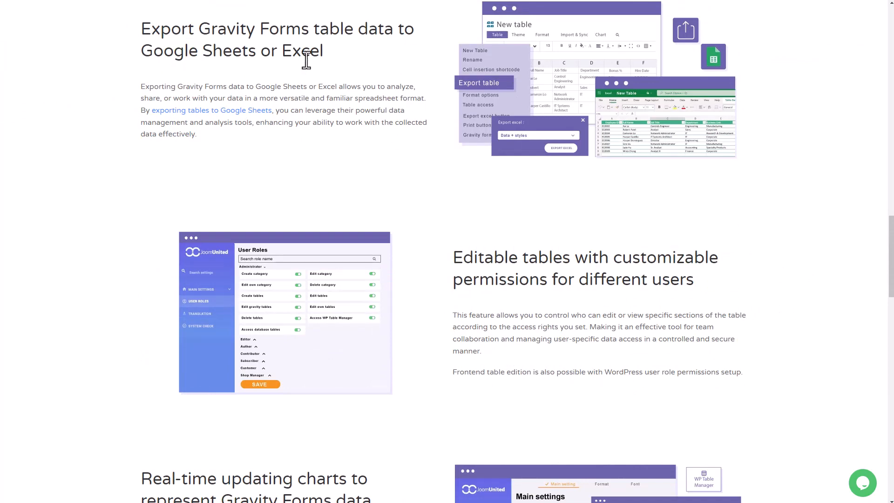
{"action": "mouse_move", "coordinate": [770, 235]}
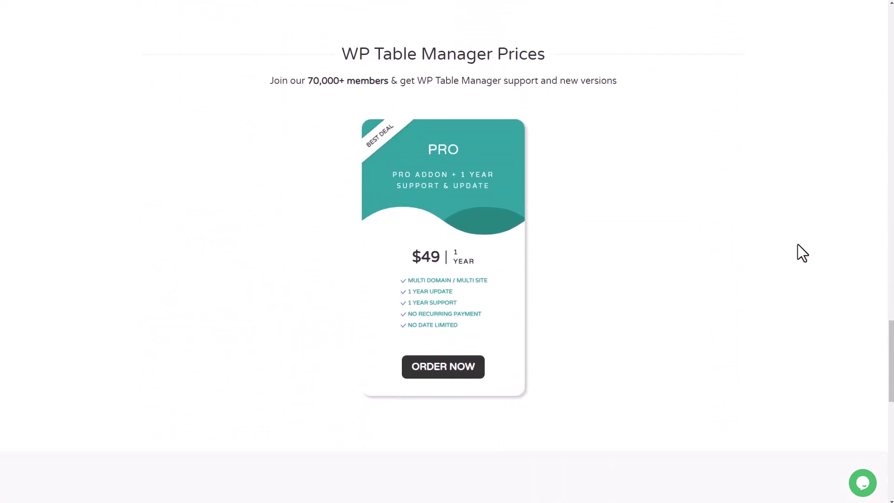
{"action": "scroll", "scroll_direction": "up", "scroll_amount": 3}
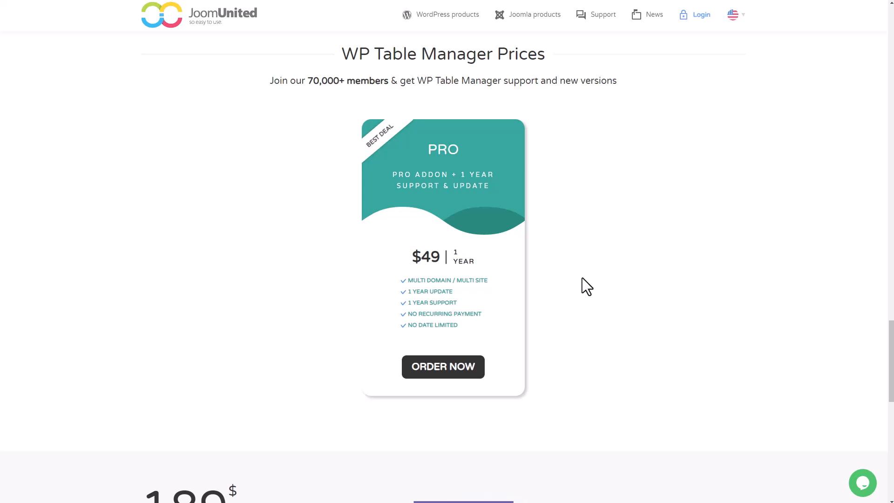
{"action": "mouse_move", "coordinate": [653, 380]}
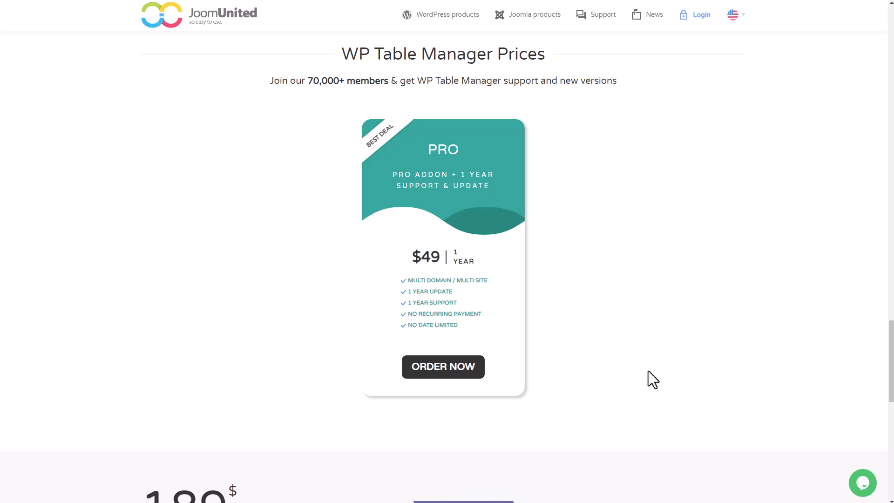
{"action": "mouse_move", "coordinate": [626, 361]}
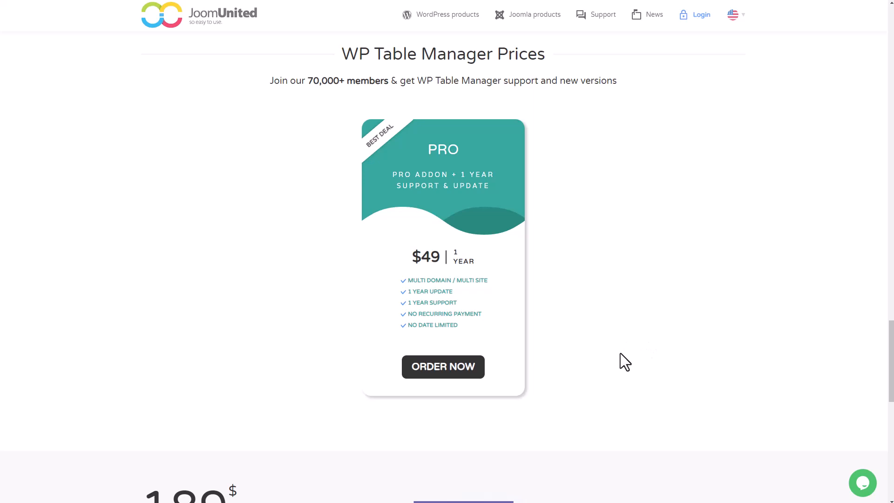
{"action": "mouse_move", "coordinate": [599, 290]}
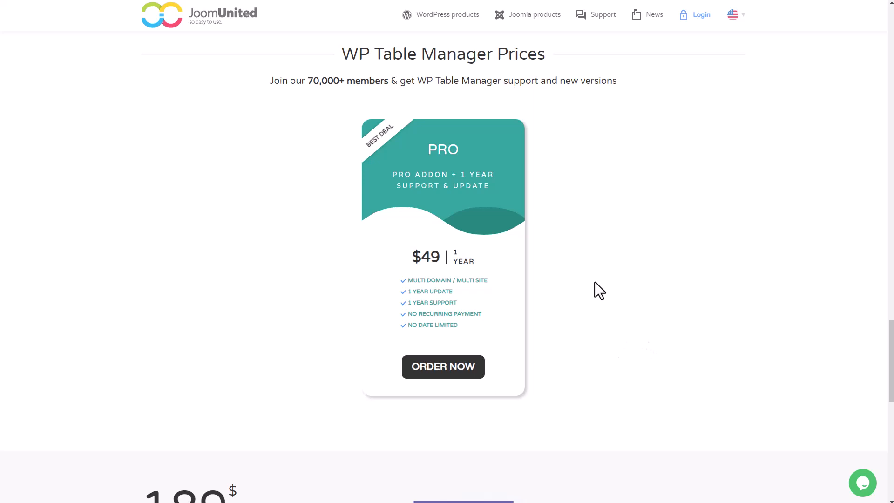
{"action": "mouse_move", "coordinate": [564, 301]}
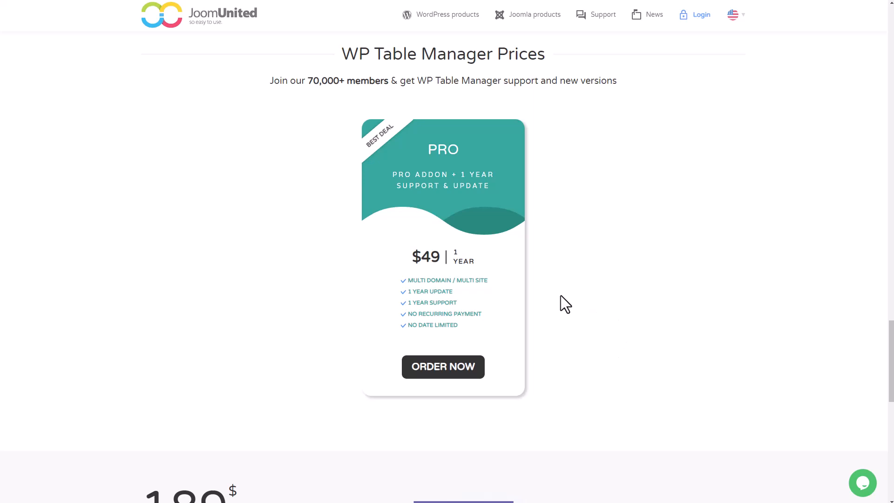
{"action": "mouse_move", "coordinate": [618, 298]}
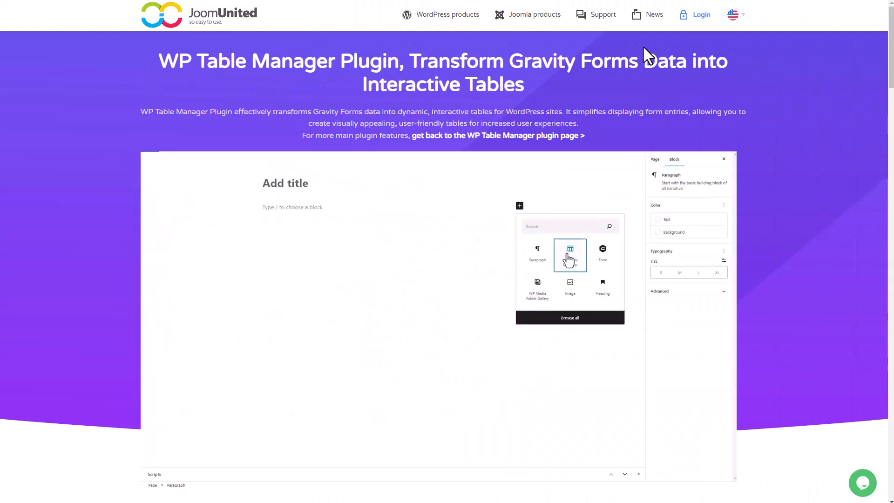
{"action": "left_click", "coordinate": [570, 255]}
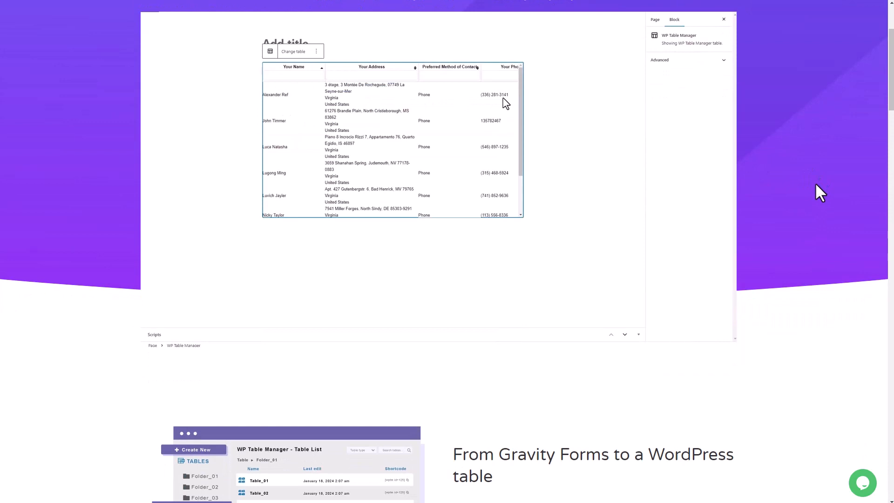
{"action": "scroll", "scroll_direction": "down", "scroll_amount": 3}
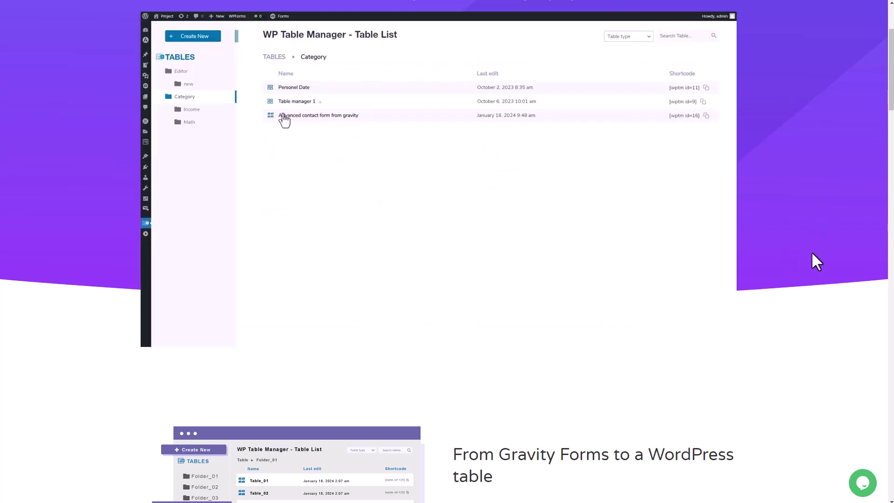
{"action": "scroll", "scroll_direction": "down", "scroll_amount": 3}
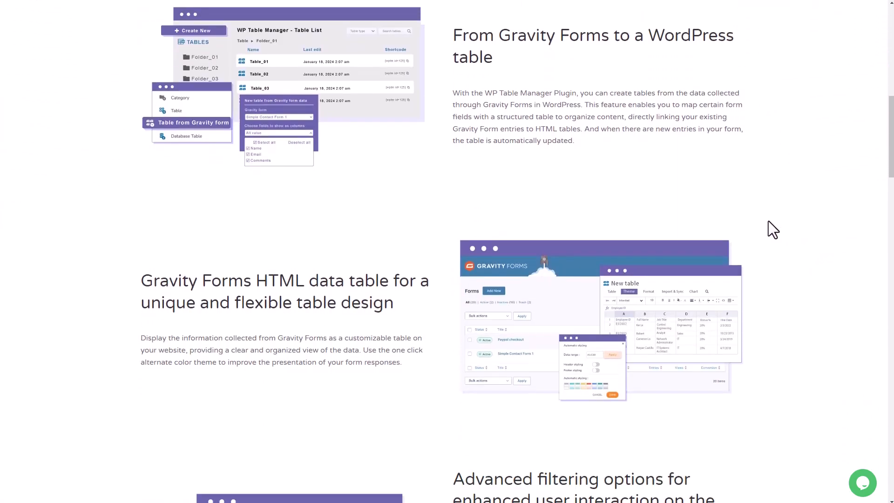